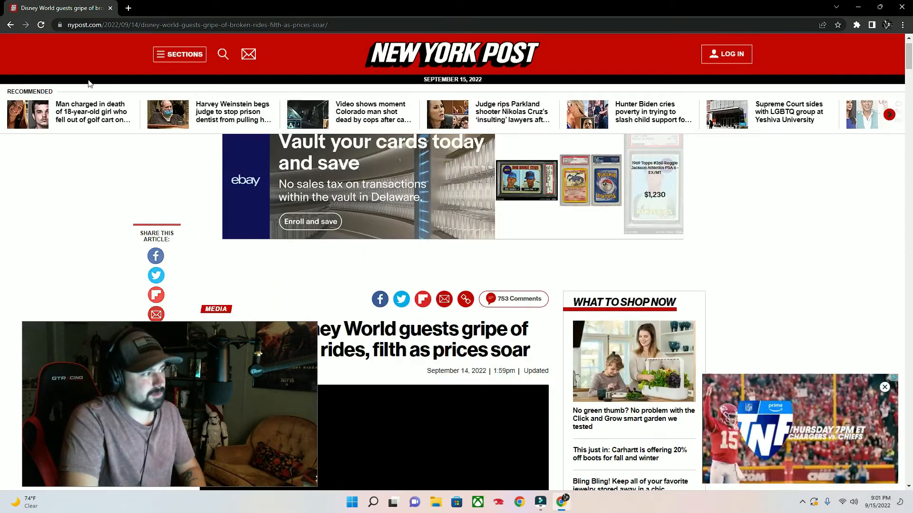
scroll(down, 3)
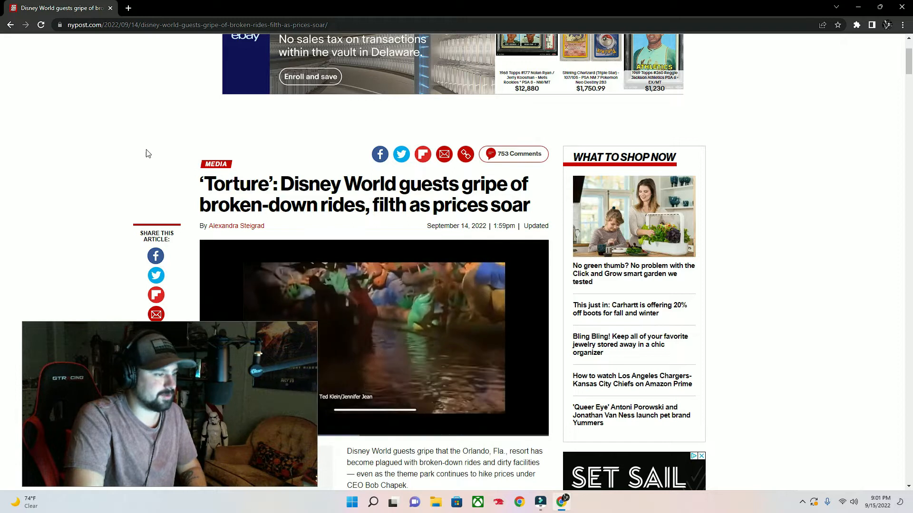
scroll(down, 3)
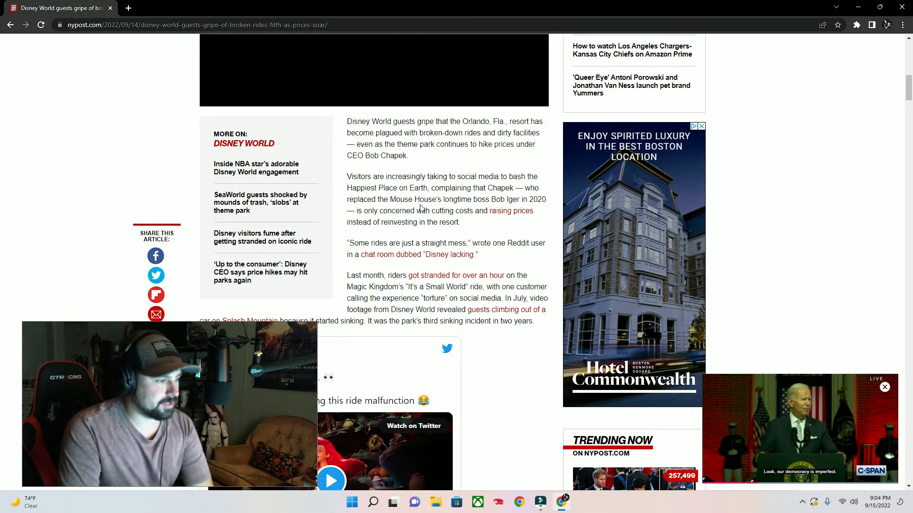
mouse_move(370, 238)
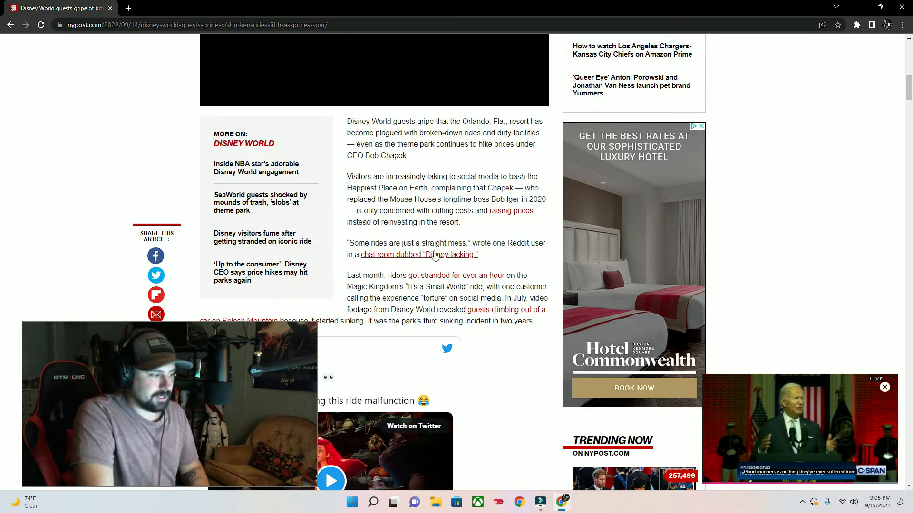
mouse_move(518, 269)
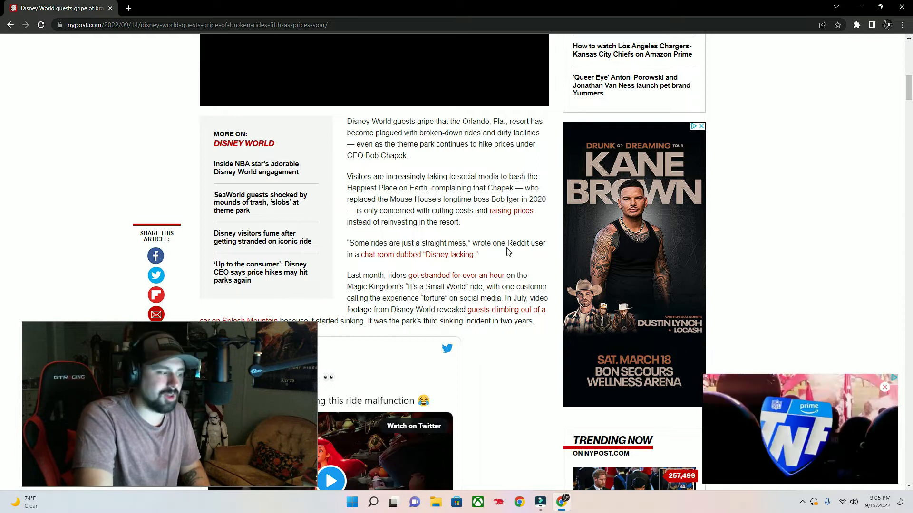
scroll(down, 3)
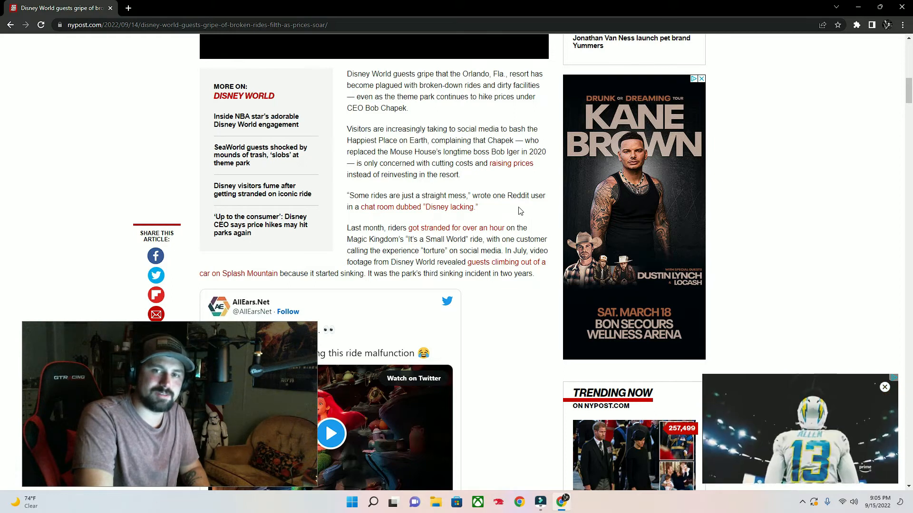
scroll(down, 3)
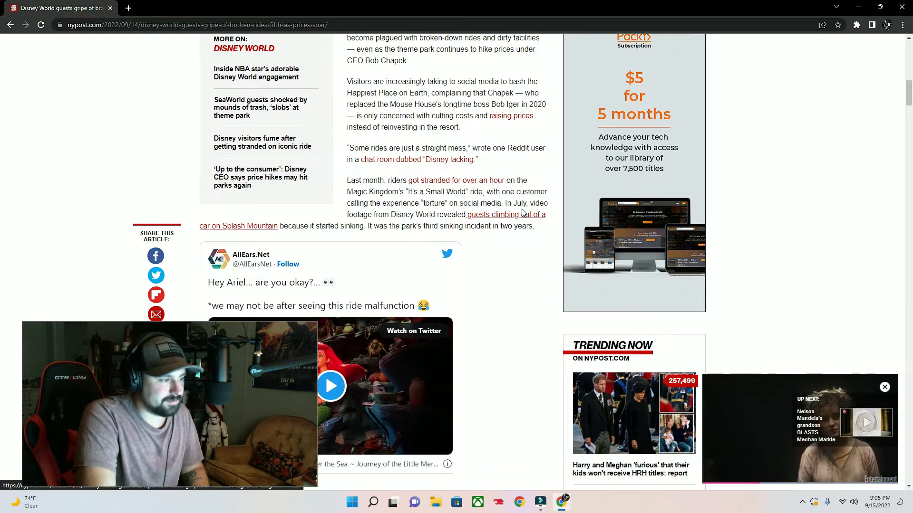
scroll(down, 3)
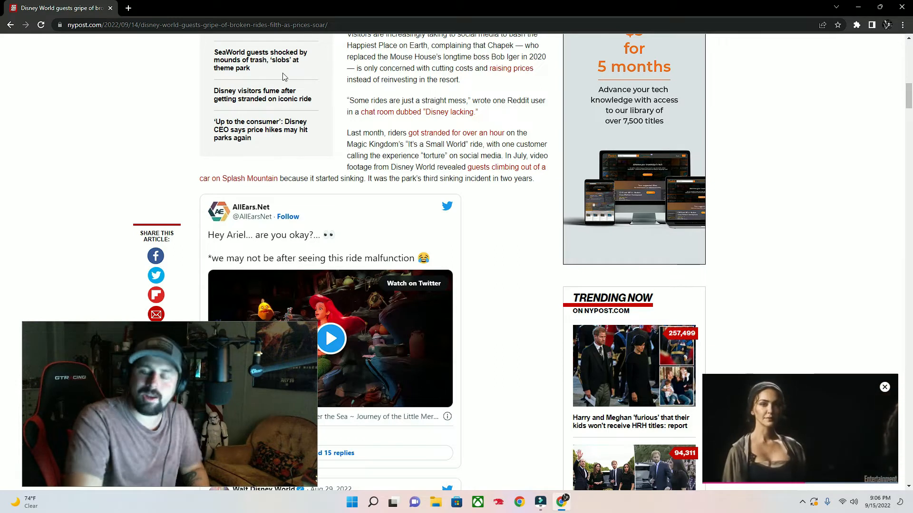
mouse_move(307, 70)
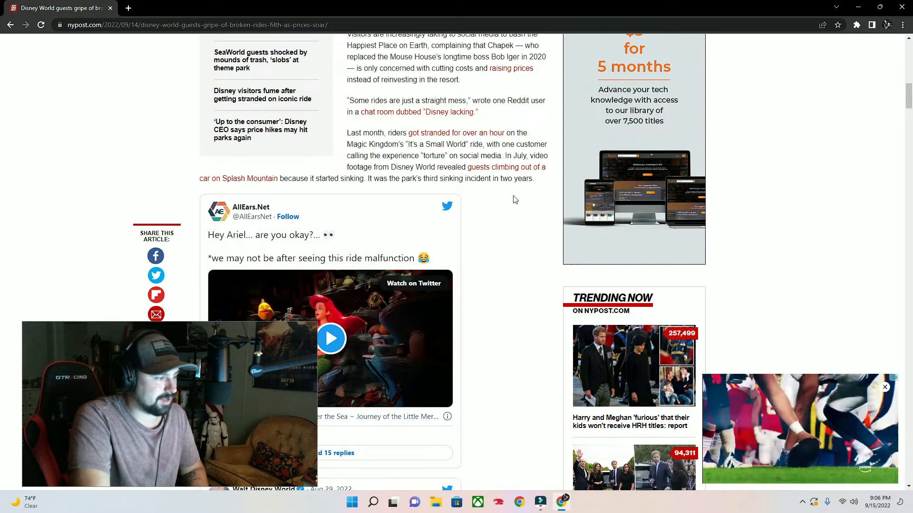
scroll(down, 3)
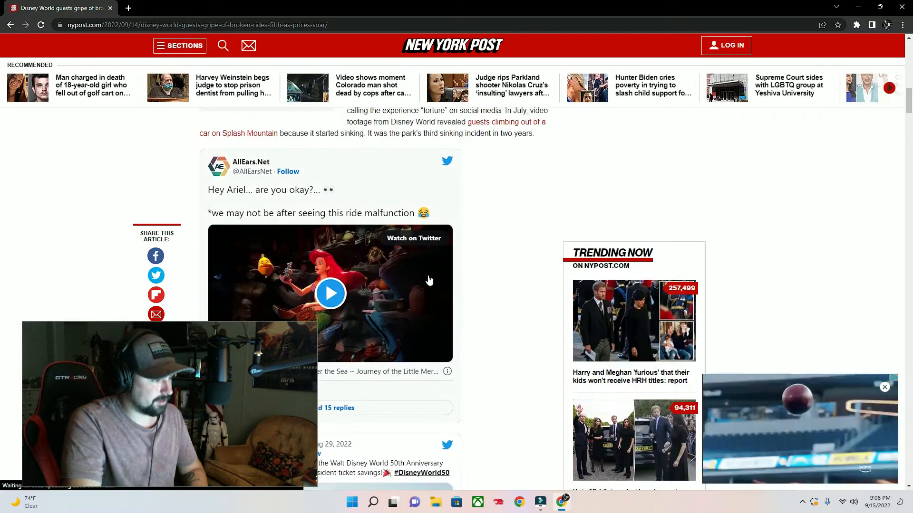
scroll(down, 3)
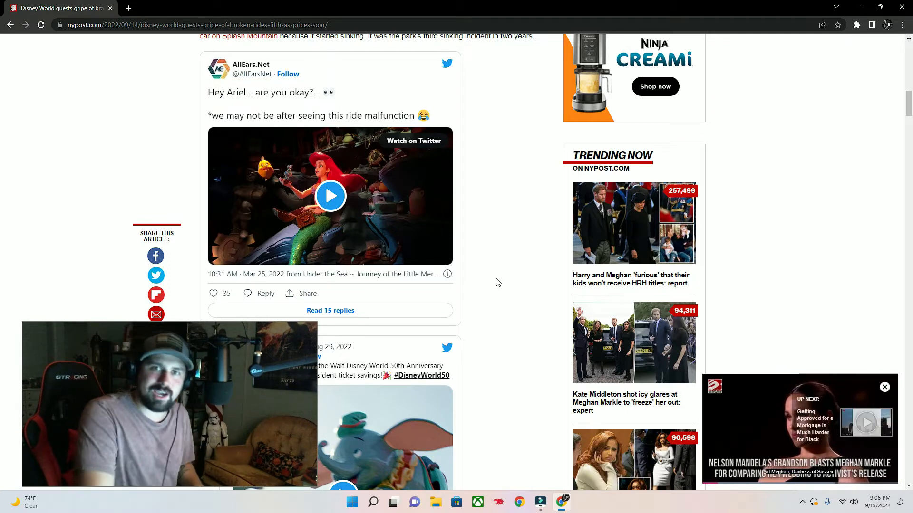
scroll(down, 3)
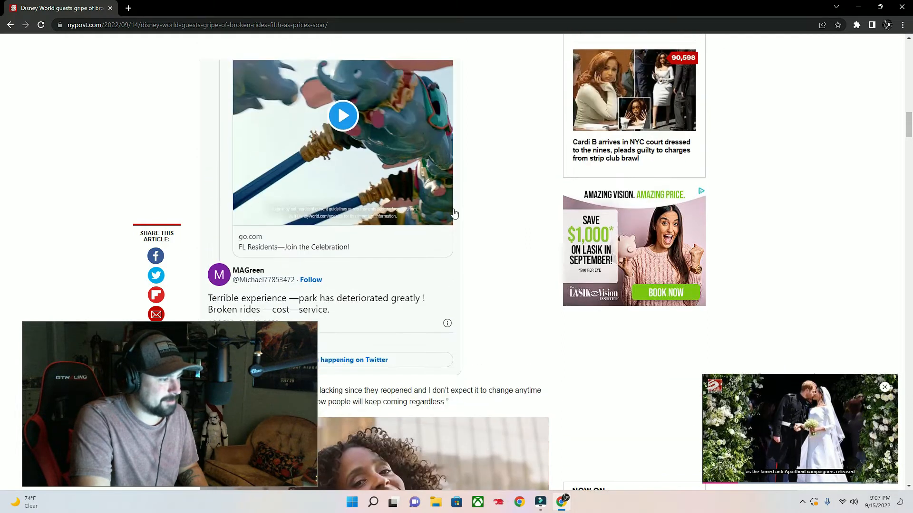
scroll(down, 3)
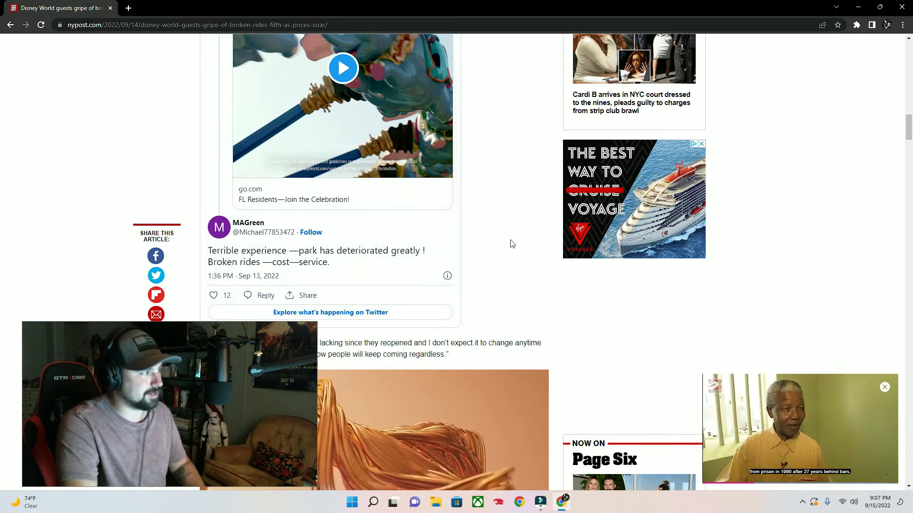
scroll(down, 3)
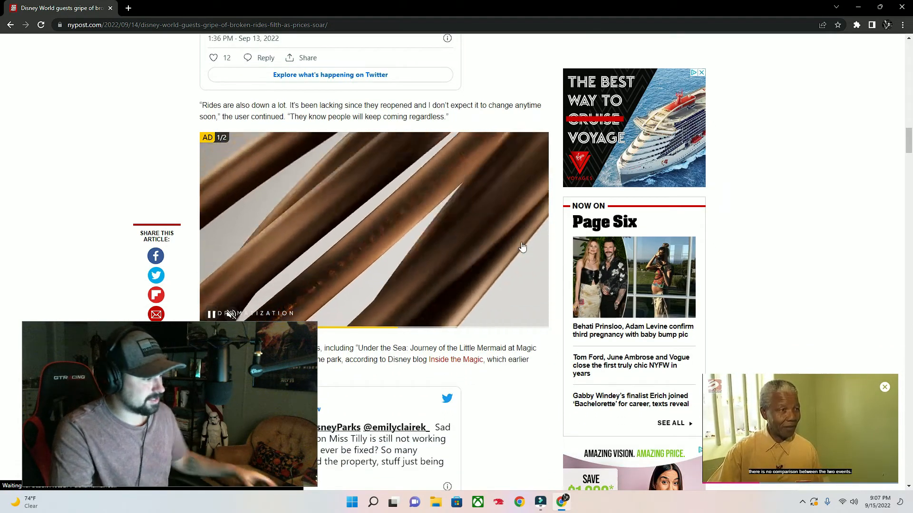
scroll(down, 3)
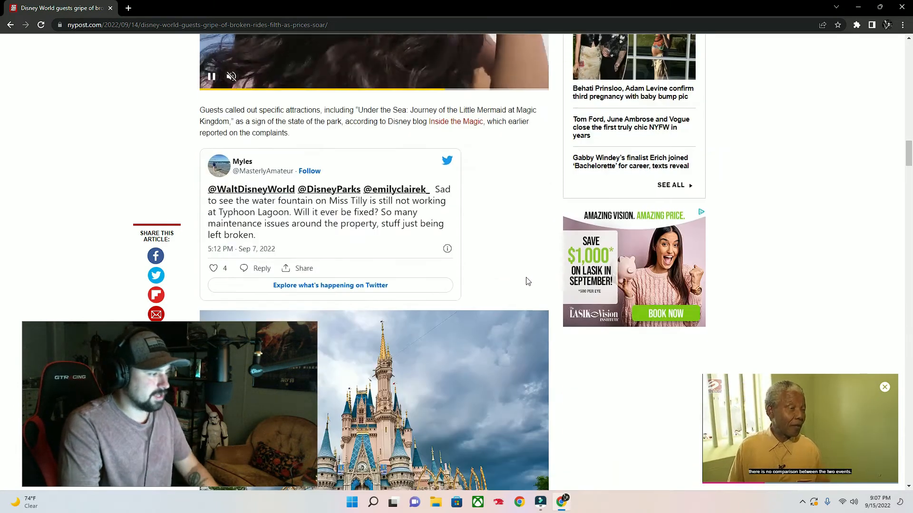
scroll(down, 3)
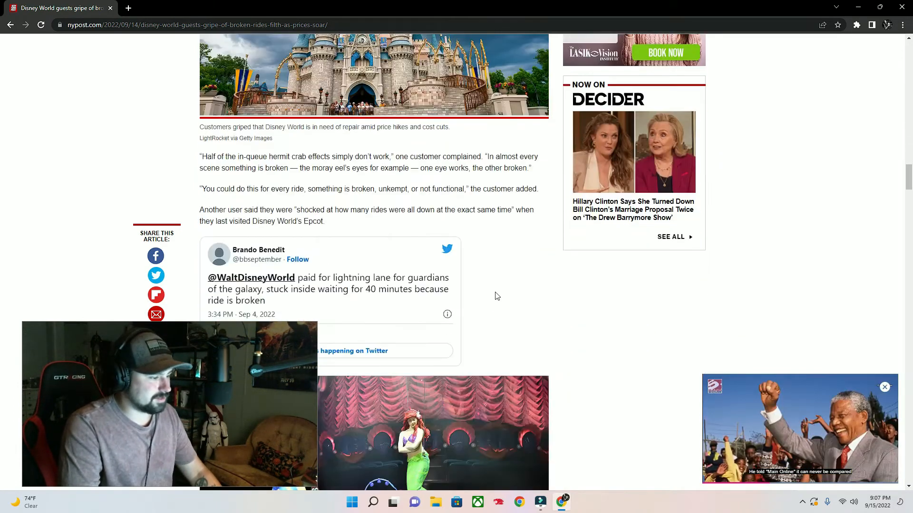
scroll(down, 3)
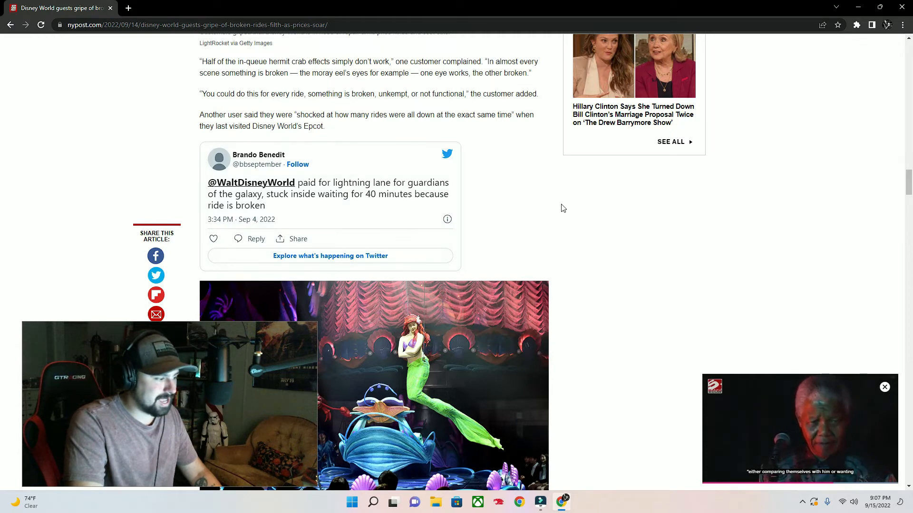
scroll(down, 3)
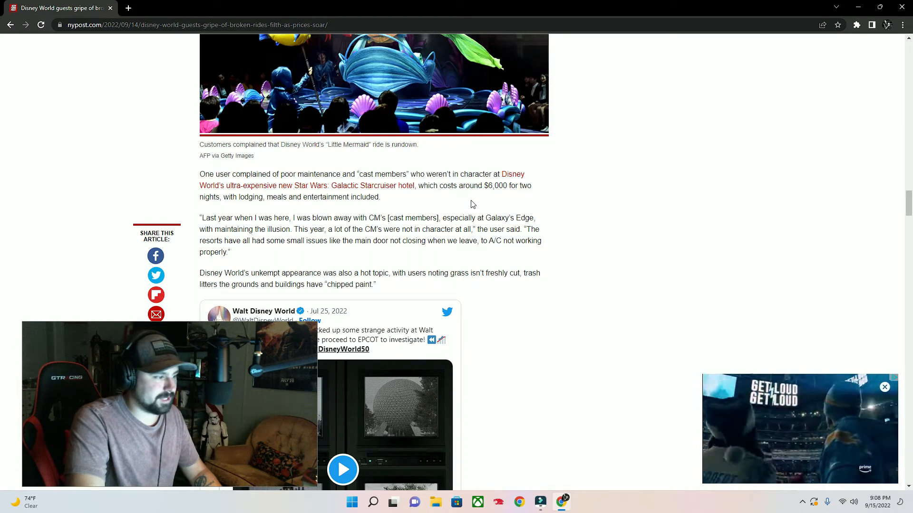
mouse_move(449, 249)
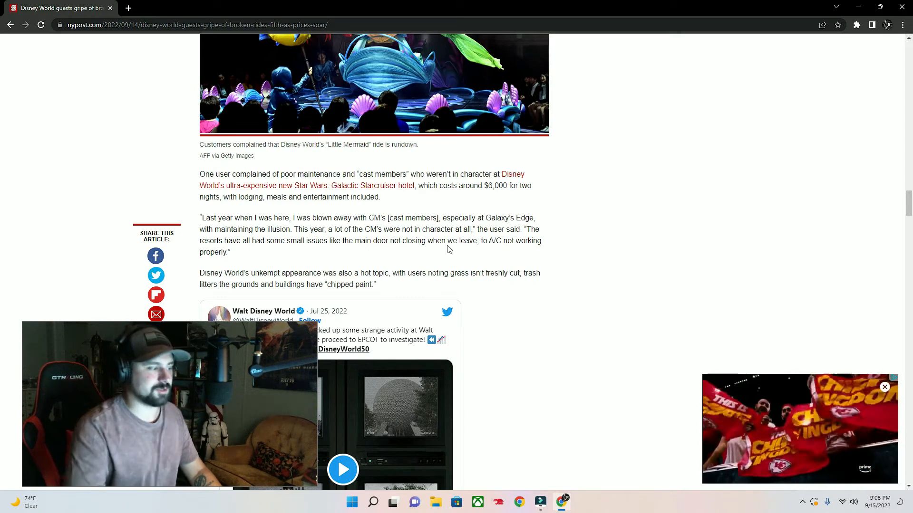
mouse_move(444, 244)
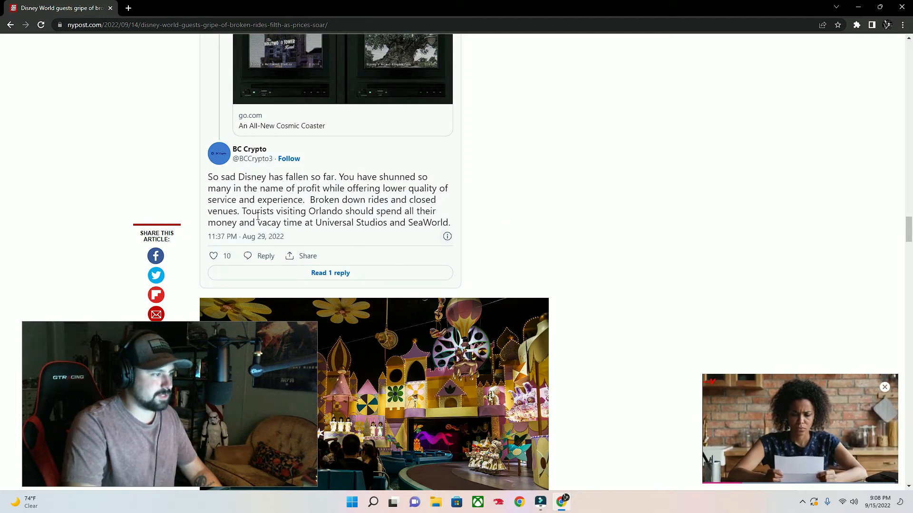
mouse_move(551, 207)
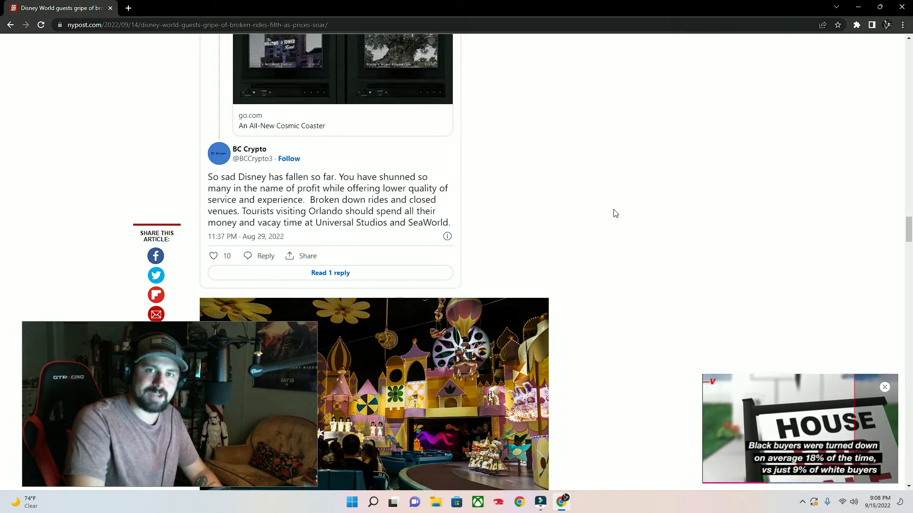
scroll(down, 3)
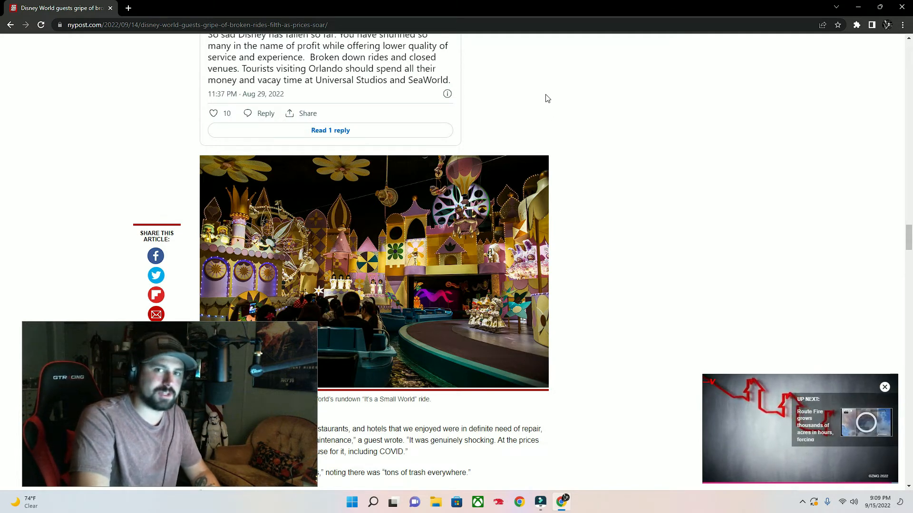
scroll(down, 3)
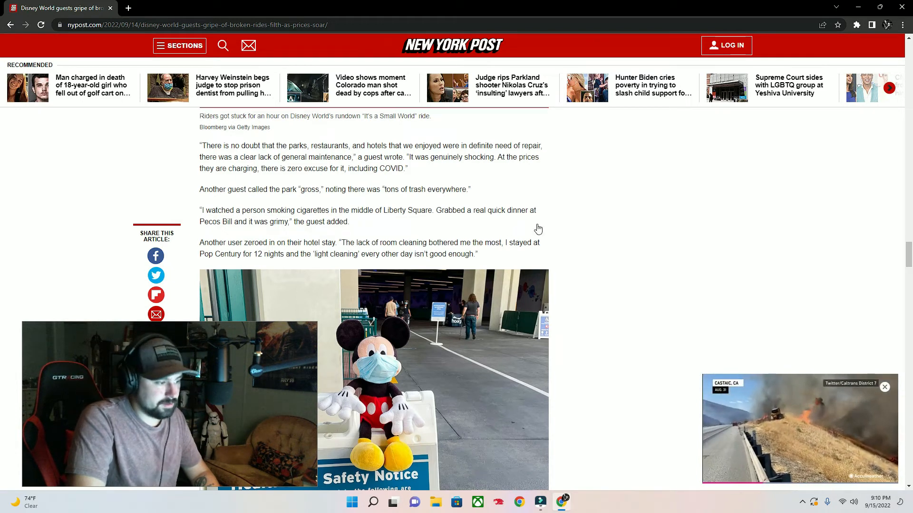
scroll(down, 3)
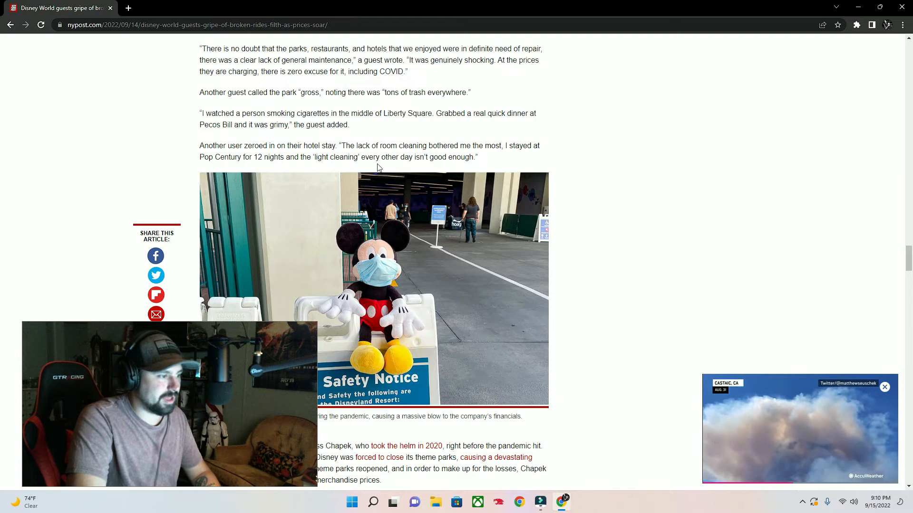
scroll(down, 3)
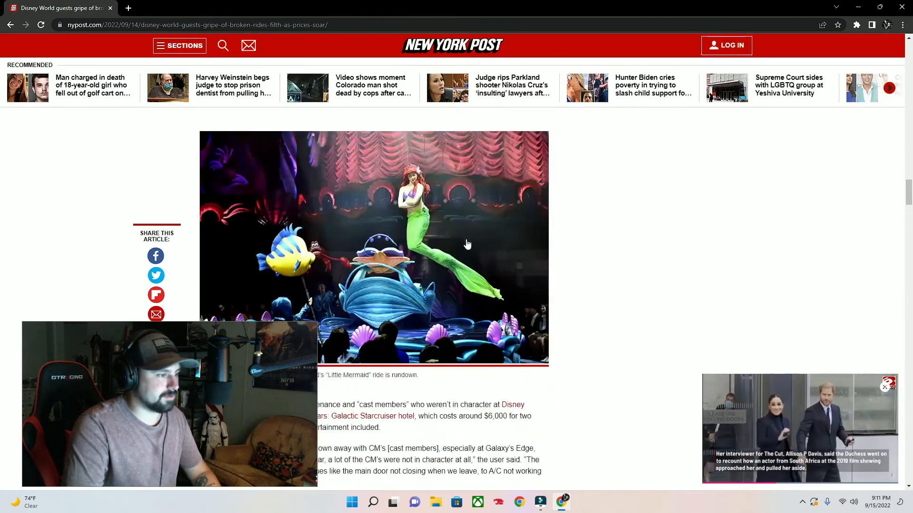
scroll(down, 3)
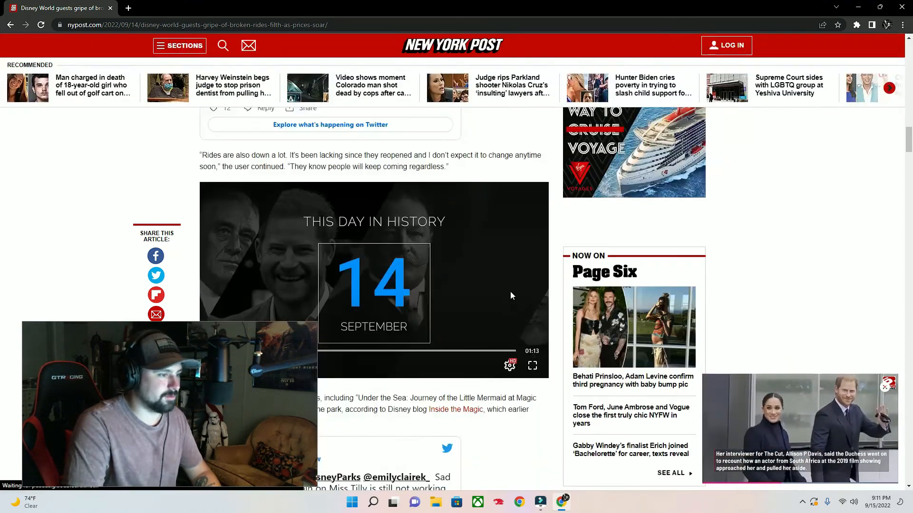
scroll(down, 3)
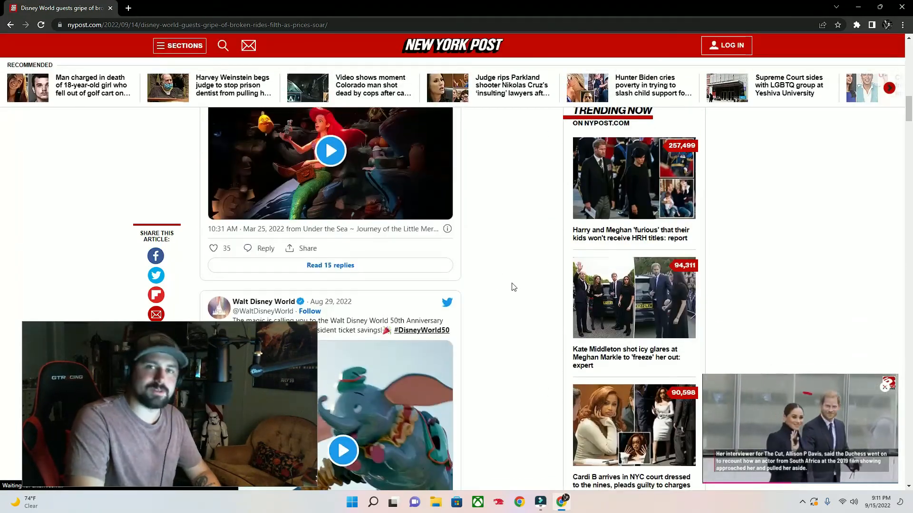
scroll(down, 3)
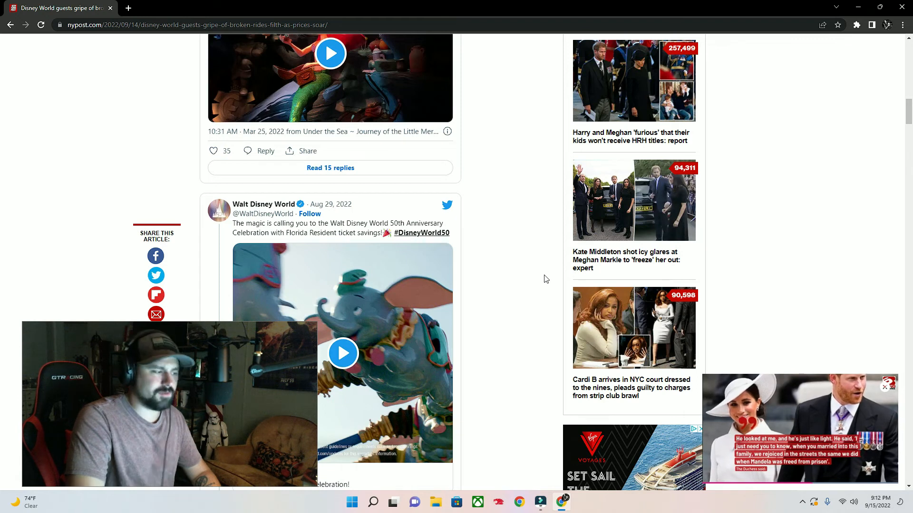
scroll(down, 3)
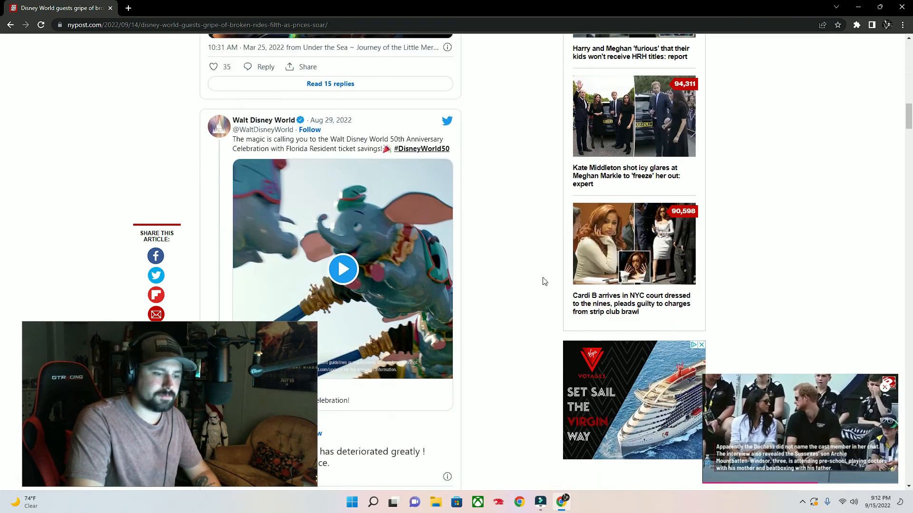
scroll(down, 3)
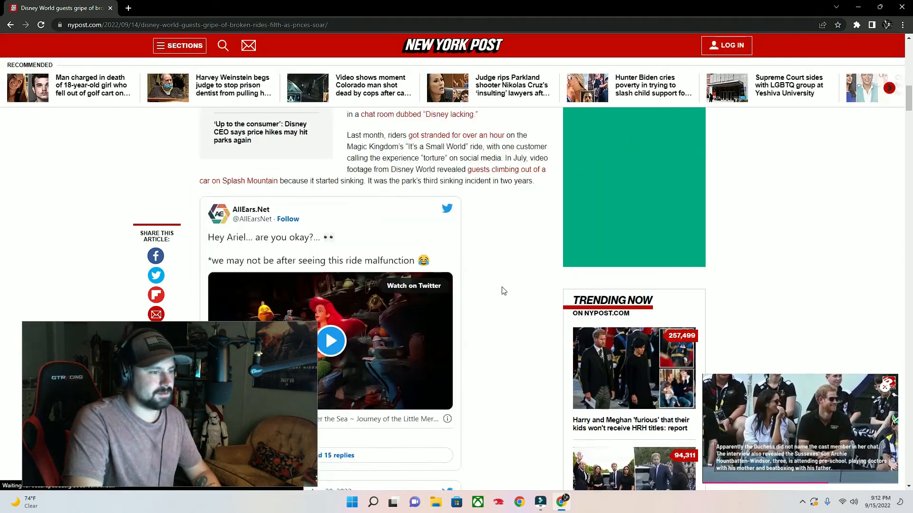
scroll(down, 3)
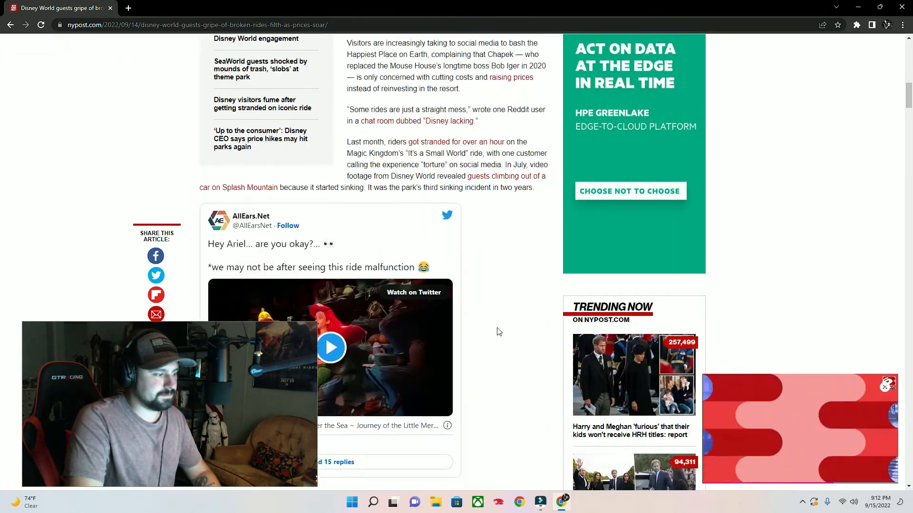
scroll(down, 3)
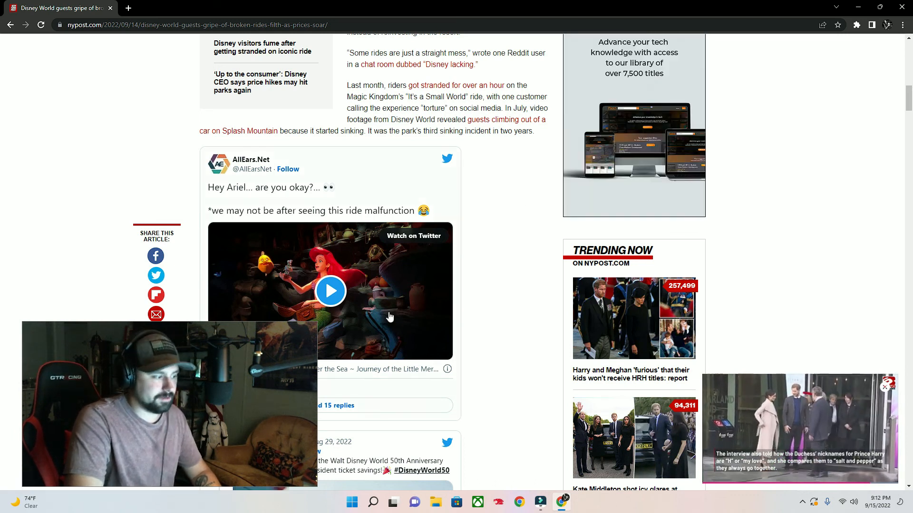
mouse_move(524, 299)
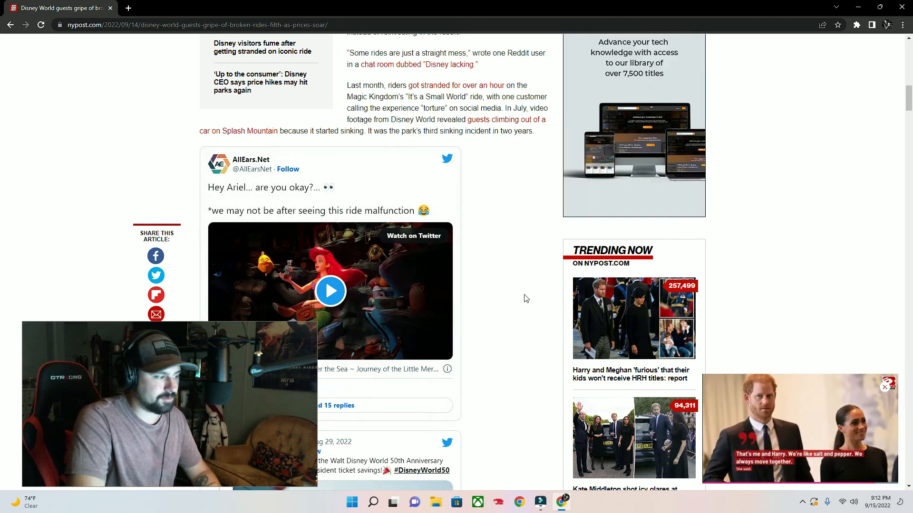